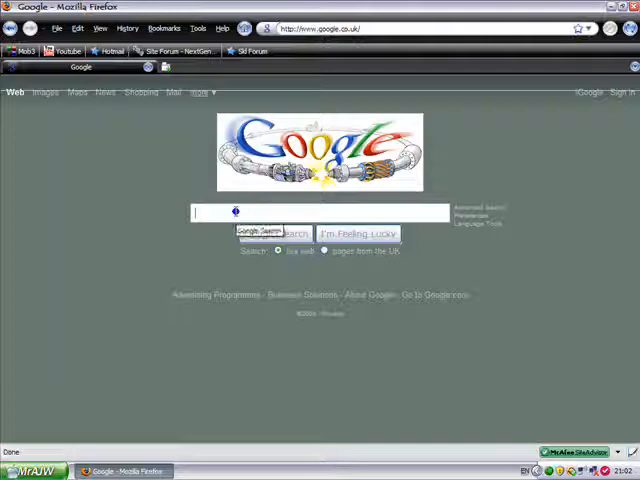
# Enter the query "ps3 themes" into the Google search box.
pyautogui.write('p')
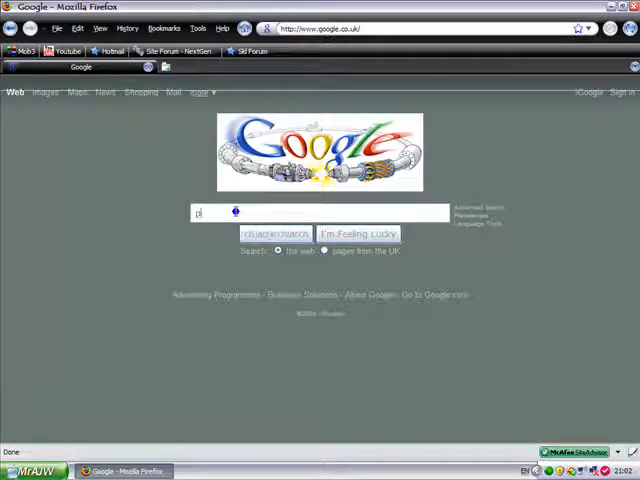
pyautogui.write('s3 the')
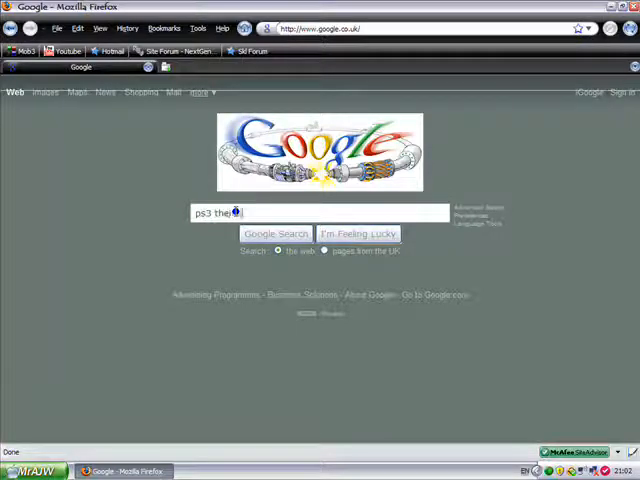
# Run the "ps3 themes" search and look through the result listings for theme sites.
pyautogui.click(276, 232)
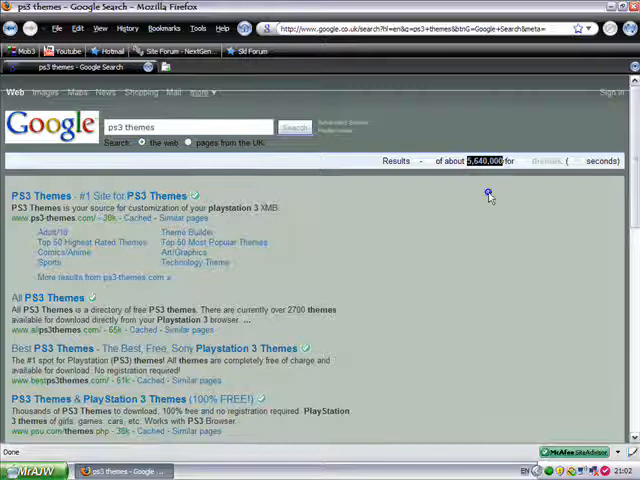
pyautogui.scroll(-3)
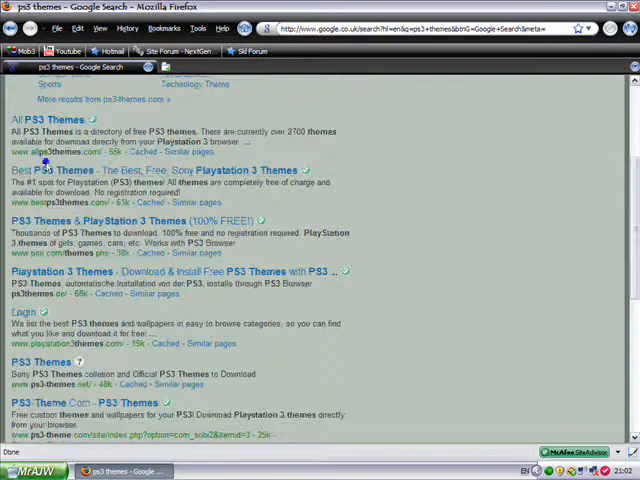
pyautogui.scroll(-3)
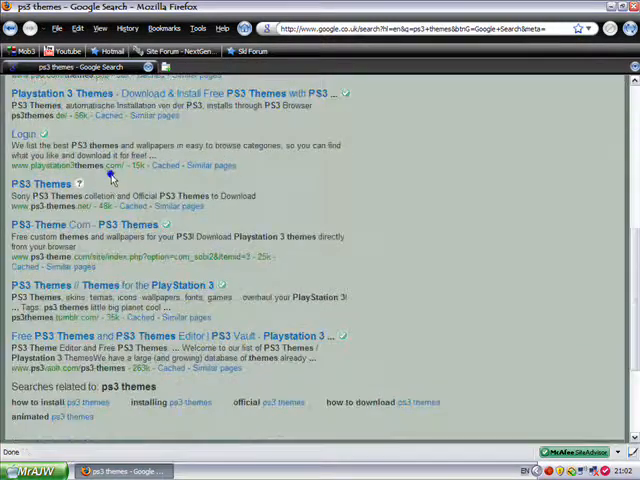
pyautogui.scroll(3)
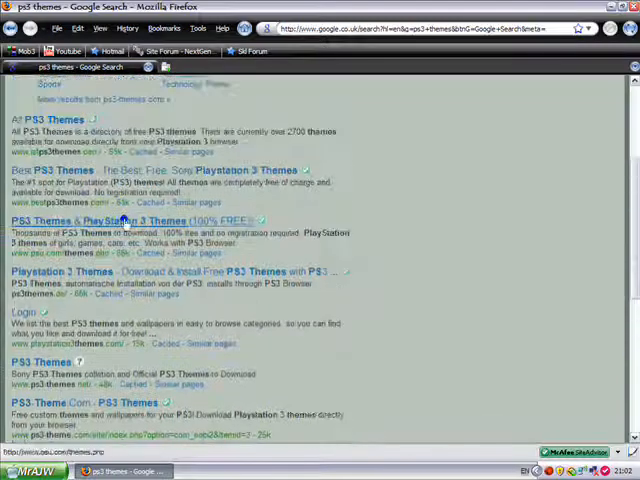
pyautogui.scroll(3)
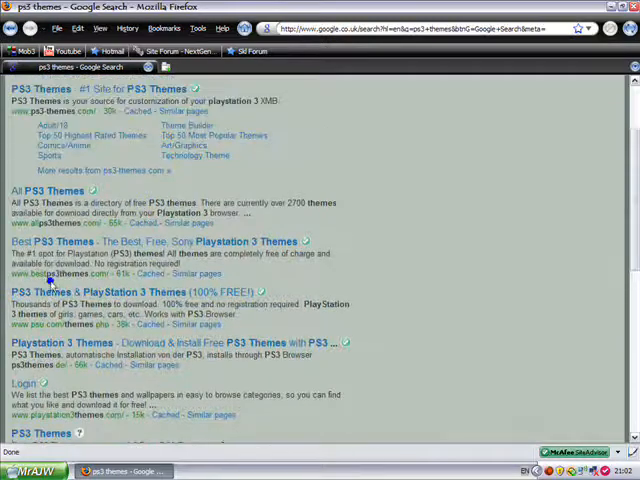
pyautogui.moveTo(66, 242)
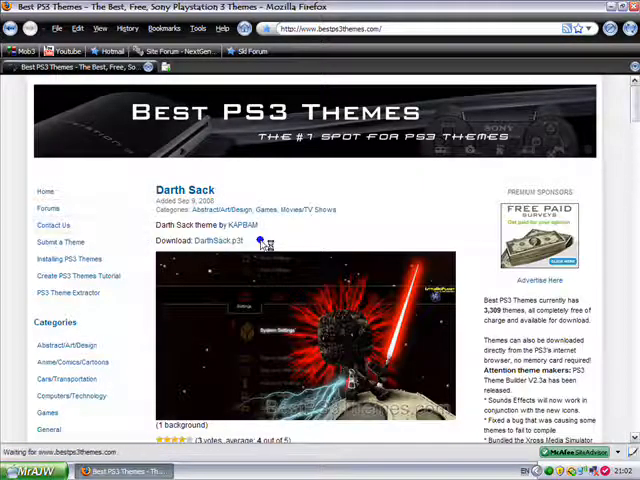
# Filter Best PS3 Themes to the Games category and browse its theme list (Doom, Glossy Icons).
pyautogui.scroll(-3)
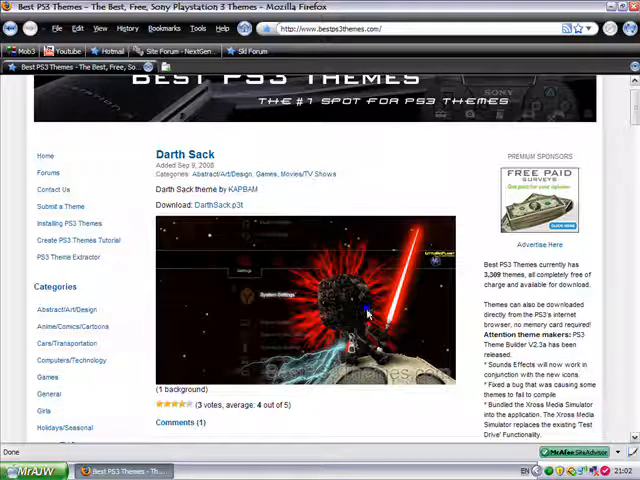
pyautogui.scroll(-3)
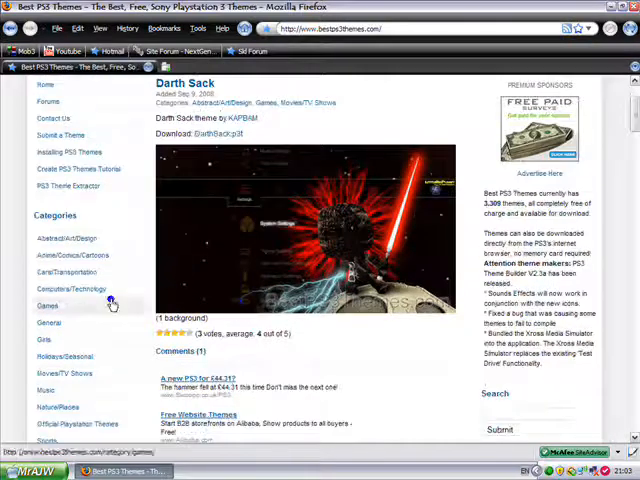
pyautogui.click(48, 304)
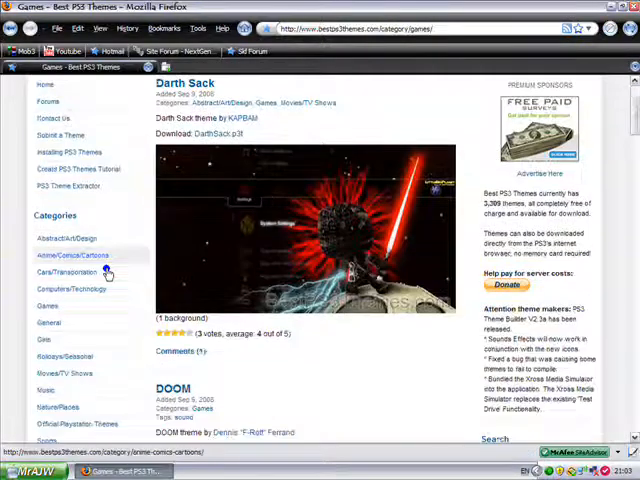
pyautogui.scroll(-3)
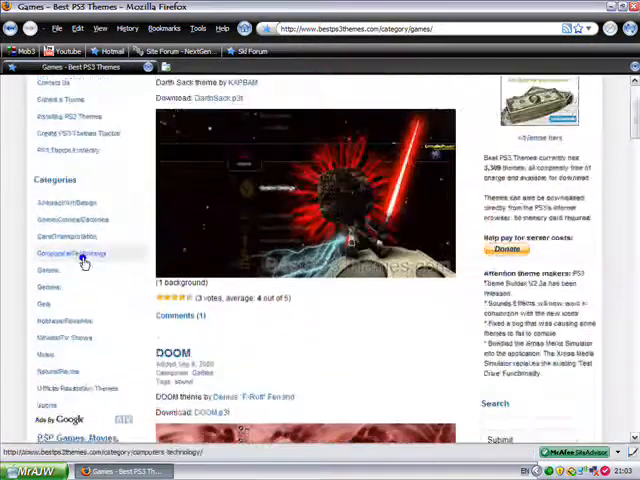
pyautogui.scroll(3)
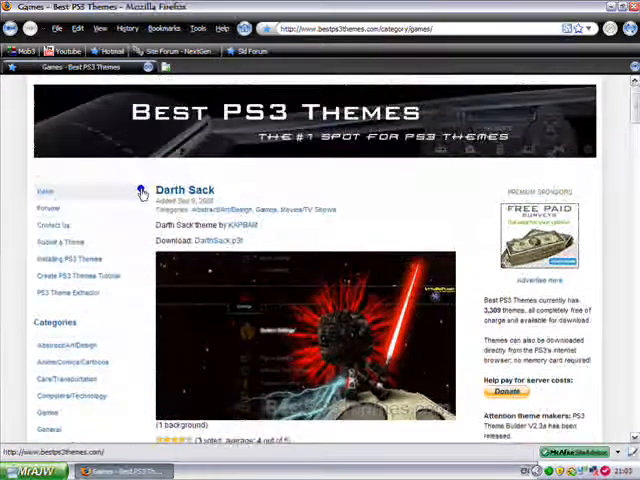
pyautogui.scroll(-3)
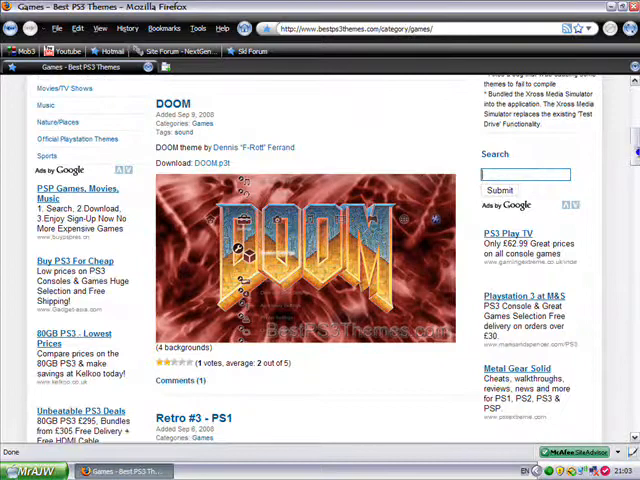
pyautogui.scroll(-3)
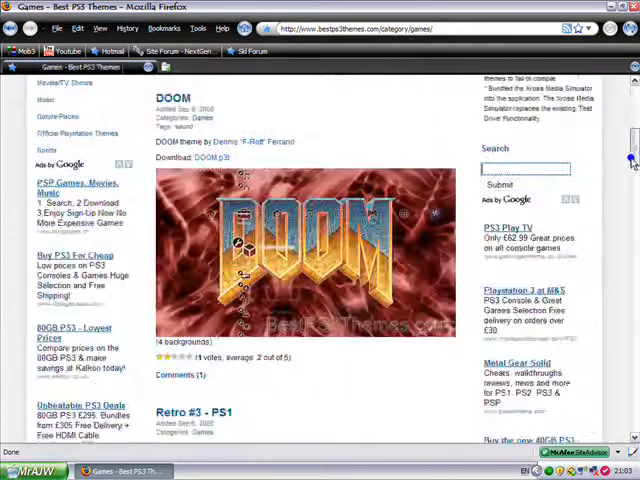
pyautogui.scroll(-3)
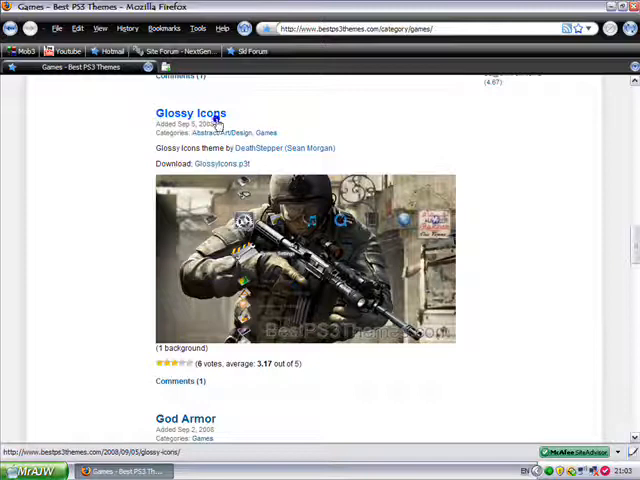
# Open the Glossy Icons theme page and review its preview, download link, ratings and comments.
pyautogui.click(190, 112)
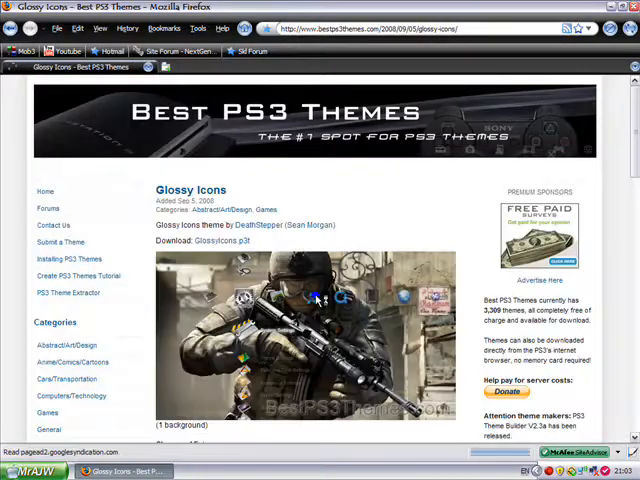
pyautogui.scroll(-3)
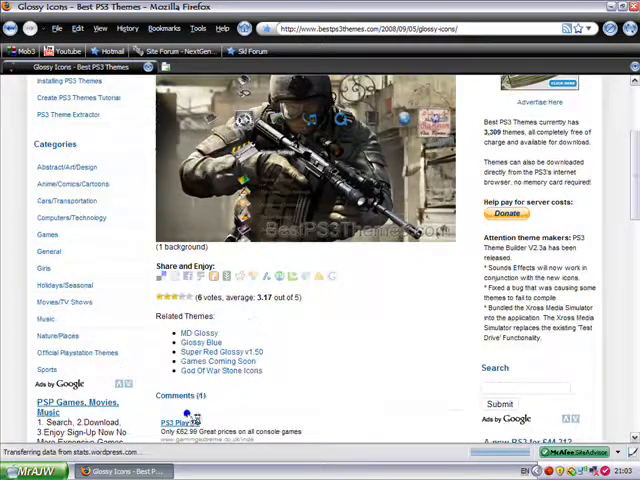
pyautogui.scroll(-3)
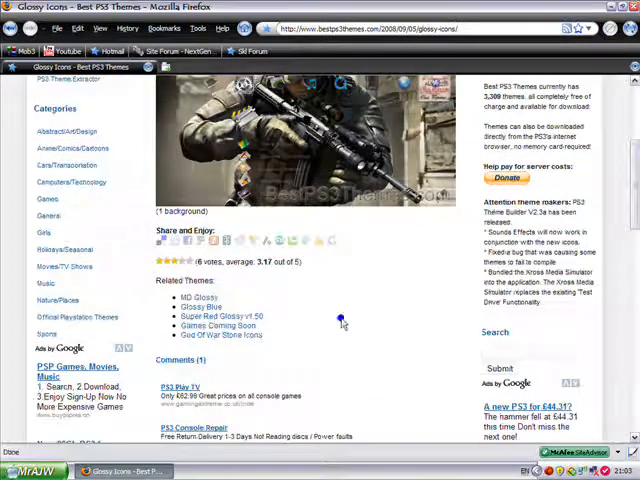
pyautogui.scroll(-3)
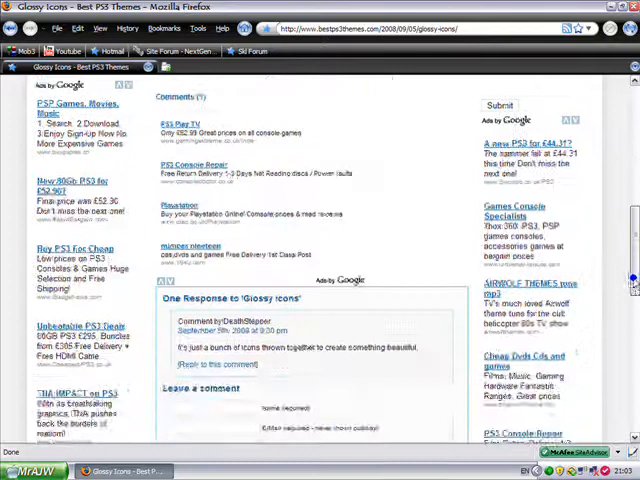
pyautogui.scroll(-3)
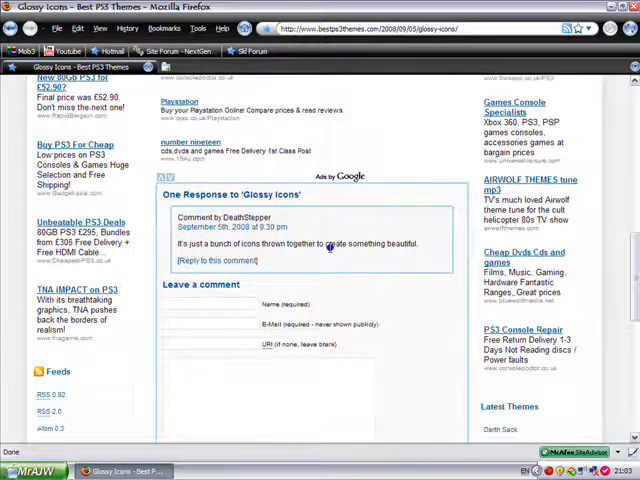
pyautogui.scroll(-3)
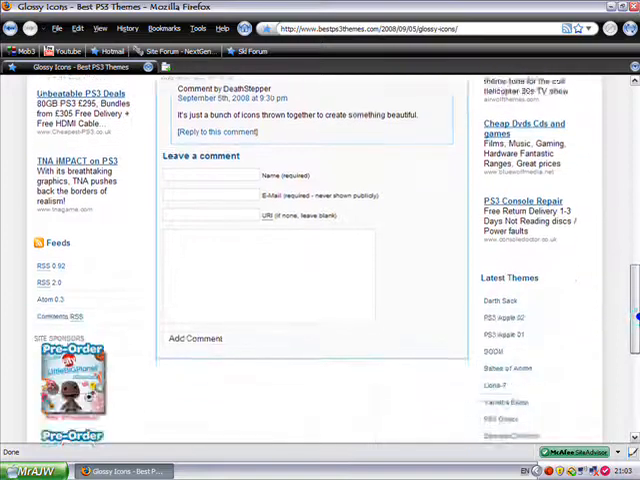
pyautogui.scroll(3)
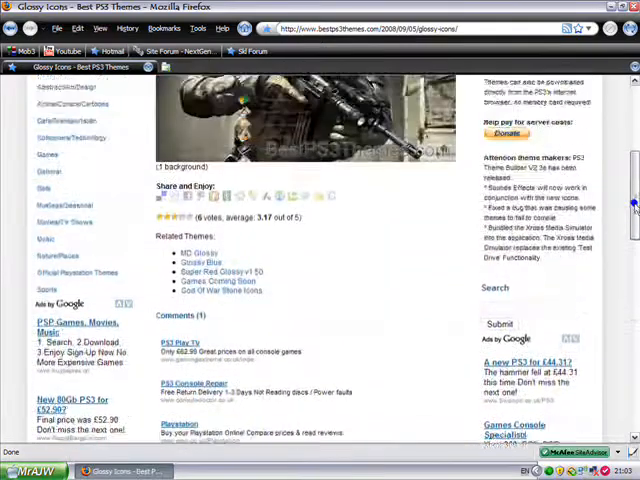
pyautogui.scroll(3)
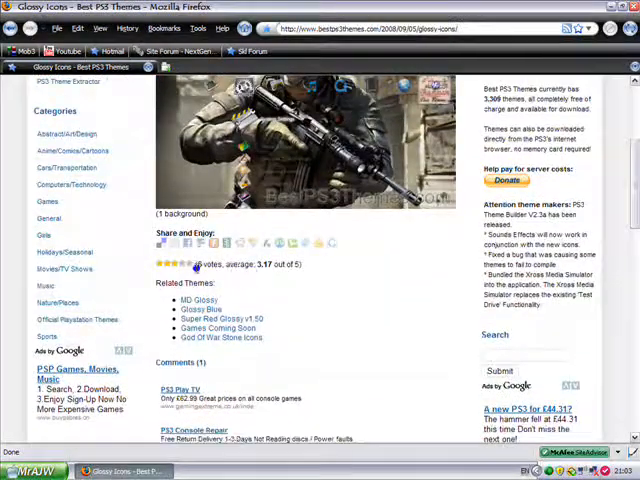
pyautogui.scroll(3)
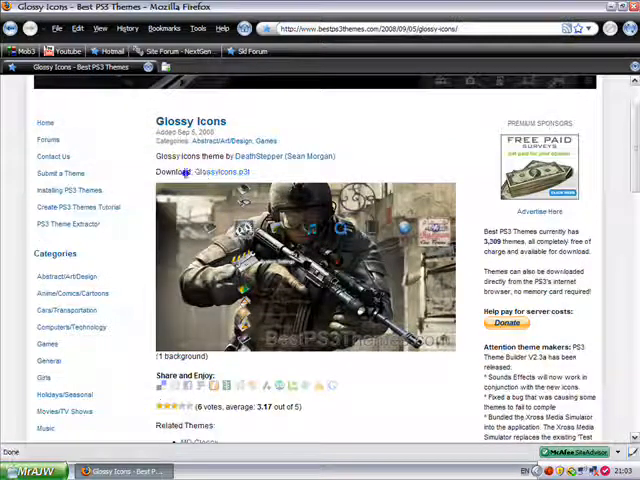
# Download GlossyIcons.p3t via 'Download GlossyIcons.p3t PS3 Theme Here', saving the file in Firefox.
pyautogui.click(220, 172)
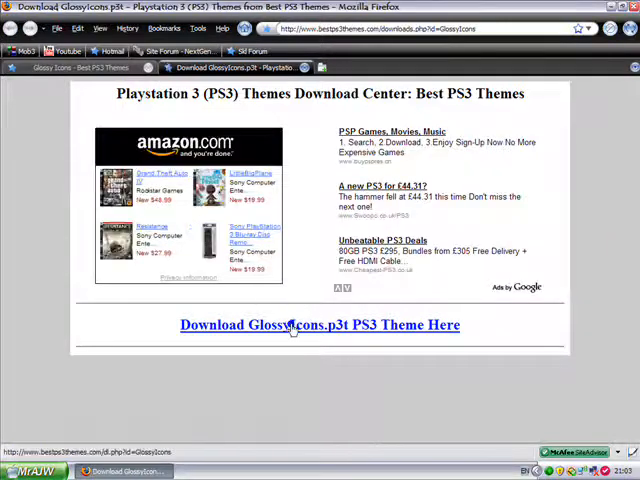
pyautogui.click(320, 324)
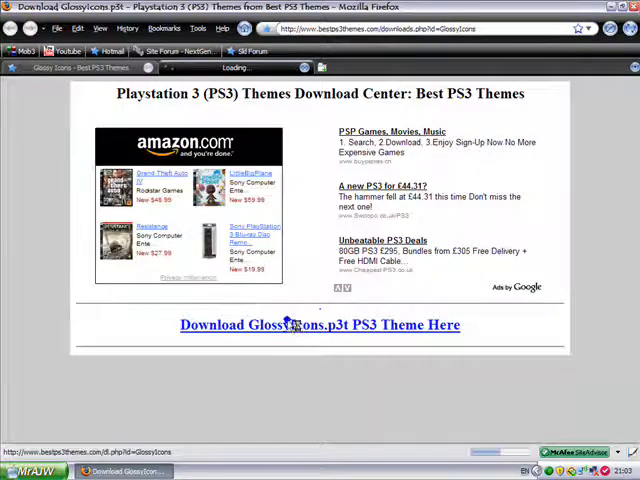
pyautogui.click(320, 324)
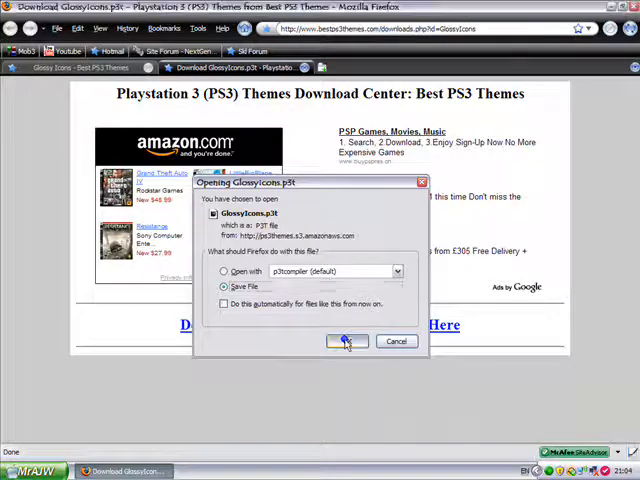
pyautogui.click(348, 340)
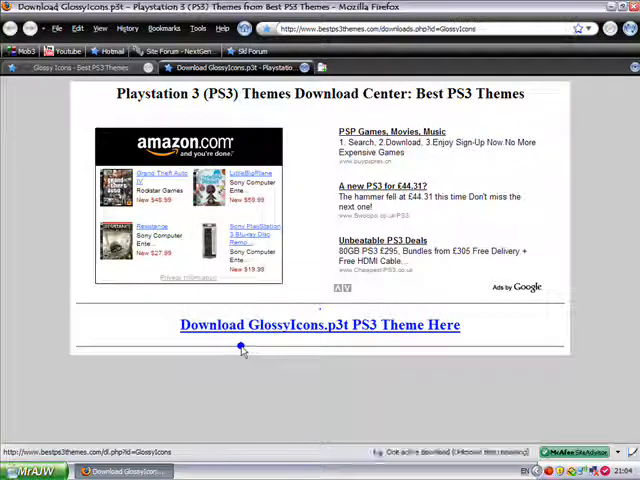
pyautogui.click(320, 324)
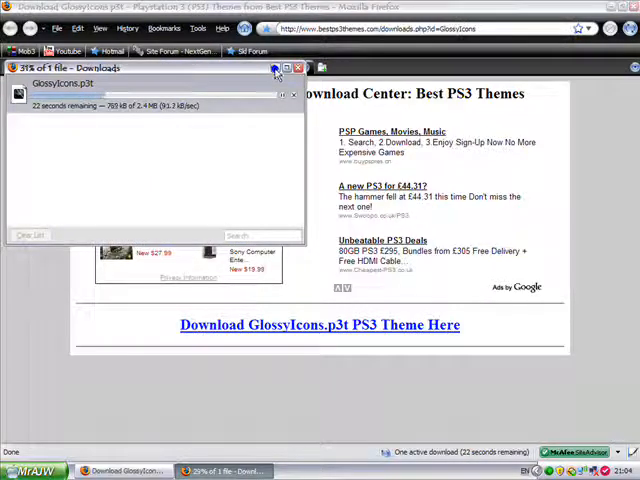
pyautogui.click(292, 68)
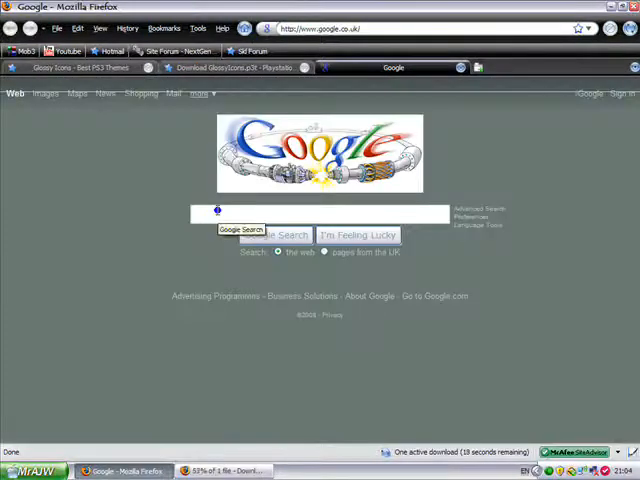
# Search Google for deviantART, go to deviantart.com and browse its Designs & Interfaces PS3 Themes gallery.
pyautogui.write('deviantart')
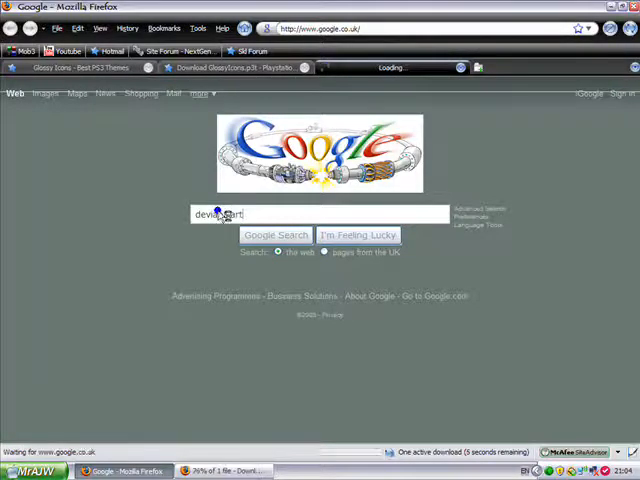
pyautogui.click(276, 234)
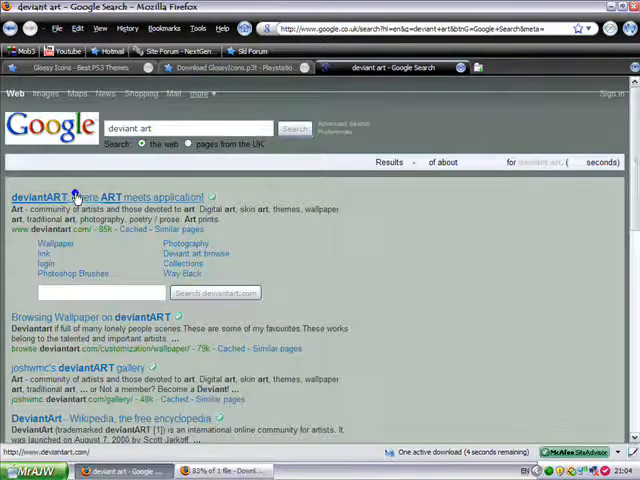
pyautogui.click(108, 196)
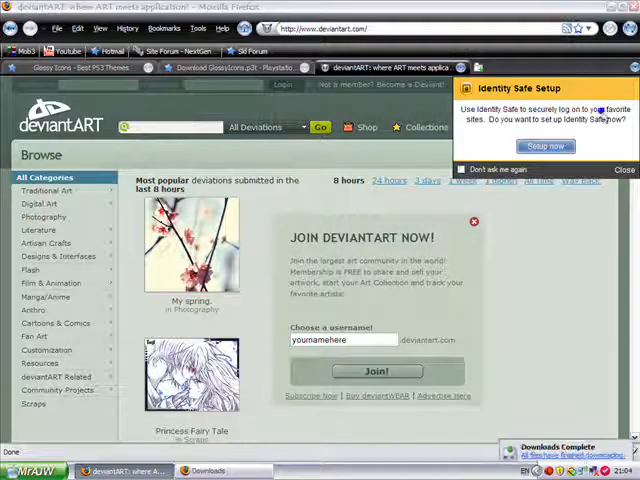
pyautogui.click(624, 170)
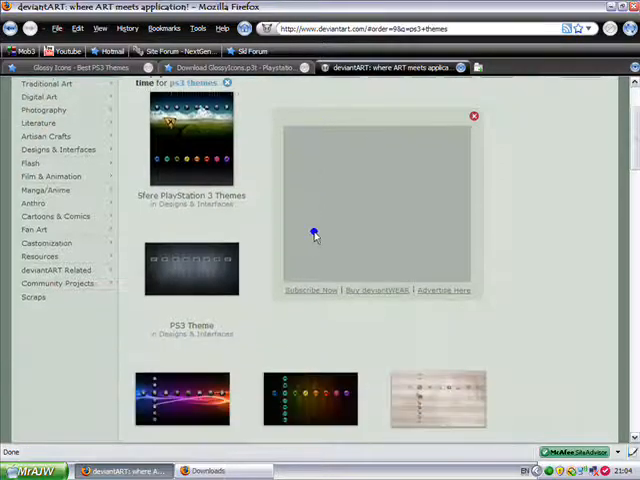
pyautogui.scroll(-3)
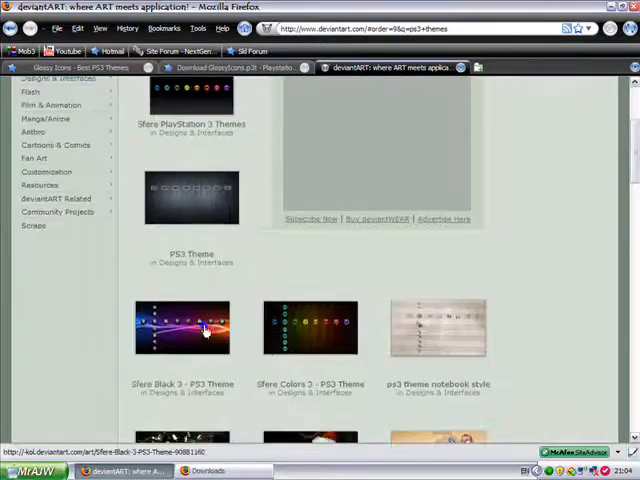
pyautogui.scroll(-3)
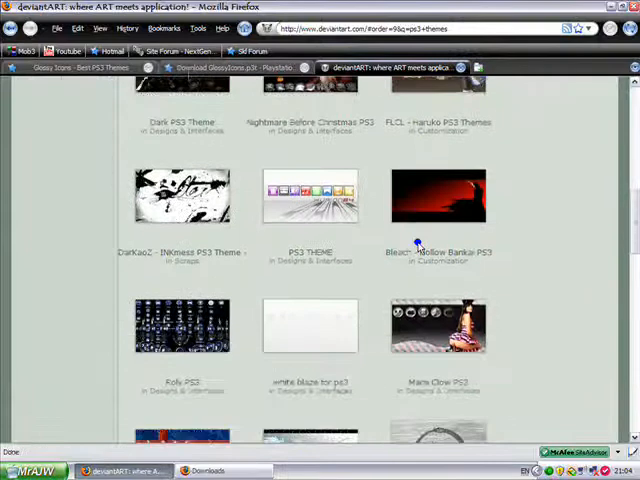
pyautogui.scroll(-3)
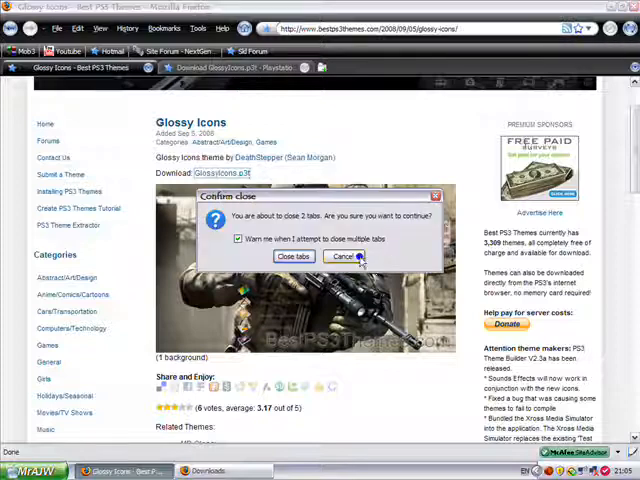
# Close Firefox with all tabs and launch PS3 Theme Creator, dismissing the 'already running' message.
pyautogui.click(292, 256)
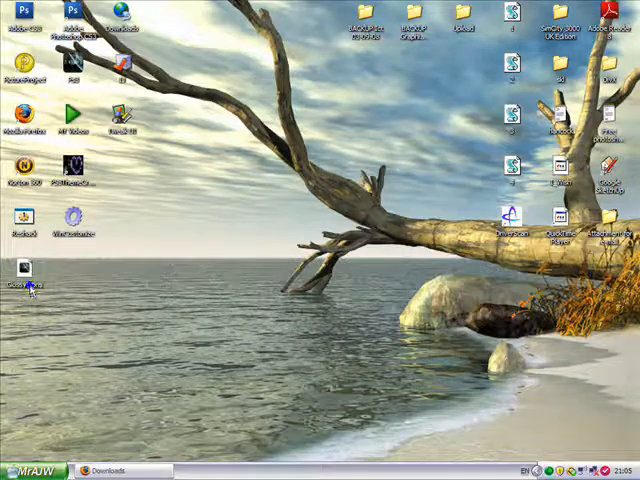
pyautogui.moveTo(24, 276)
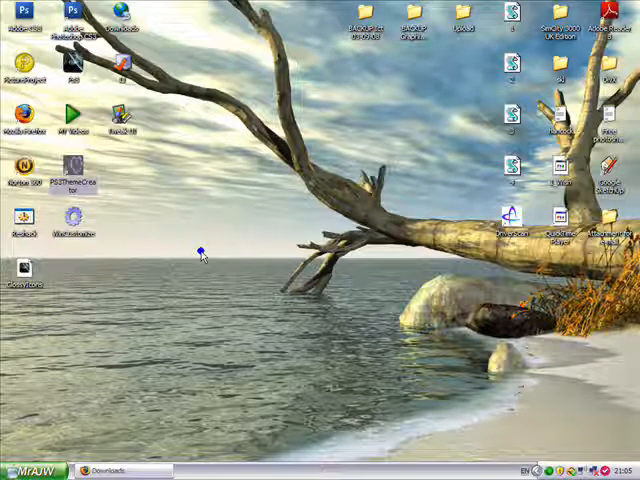
pyautogui.doubleClick(74, 180)
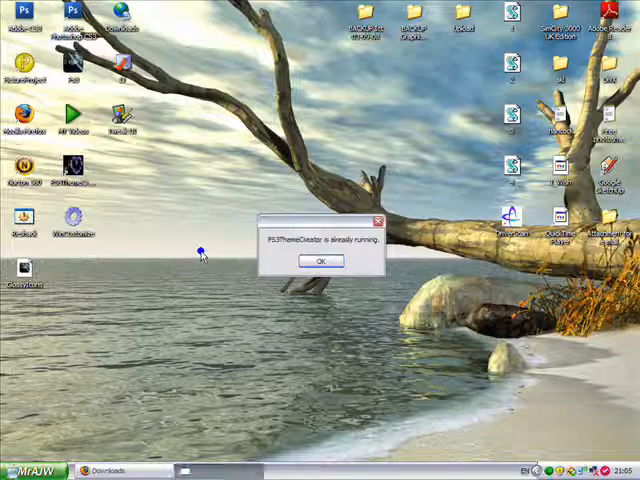
pyautogui.click(320, 260)
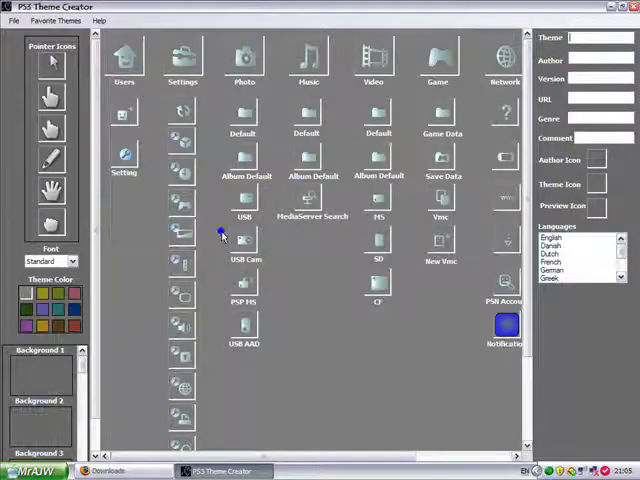
pyautogui.moveTo(322, 272)
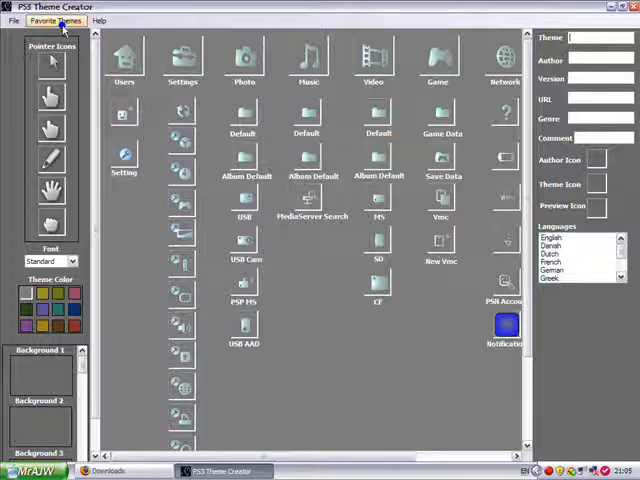
# Load GlossyIcons.p3t from the Desktop via File > Open to preview it.
pyautogui.click(14, 20)
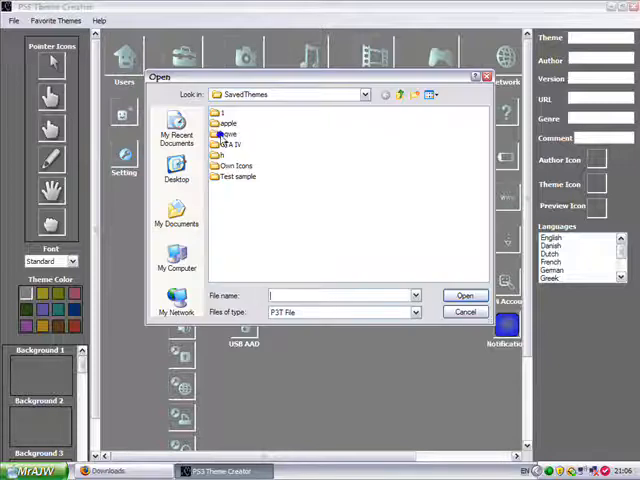
pyautogui.click(176, 176)
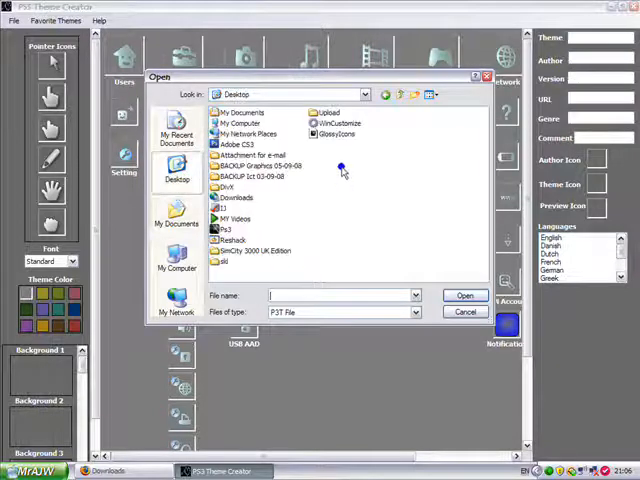
pyautogui.click(464, 296)
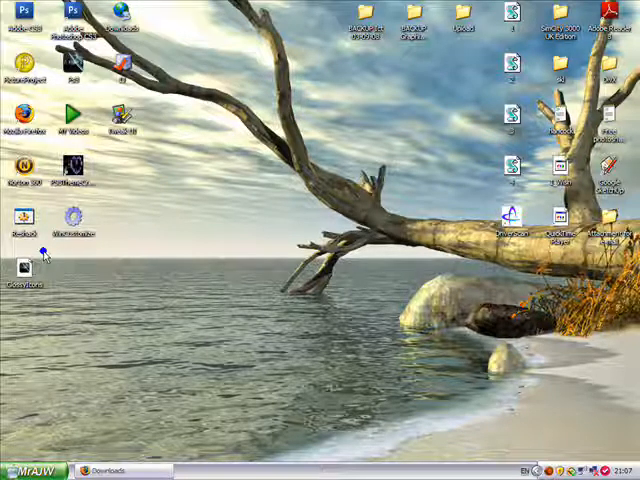
pyautogui.moveTo(164, 200)
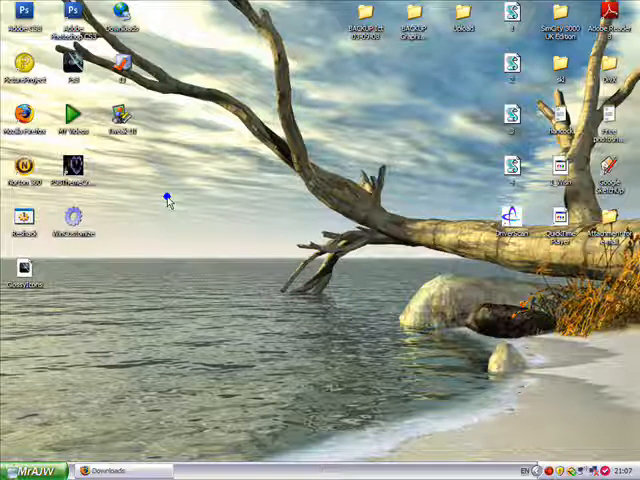
pyautogui.moveTo(128, 344)
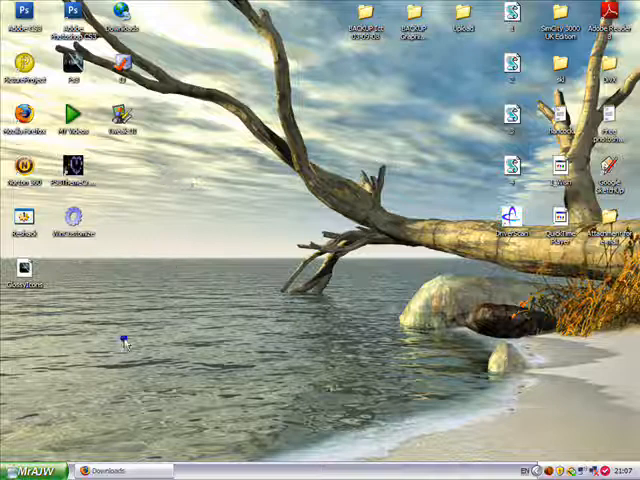
# From the Start menu go into the USB Drive and its PS3 folder holding THEME and UPDATE.
pyautogui.click(28, 470)
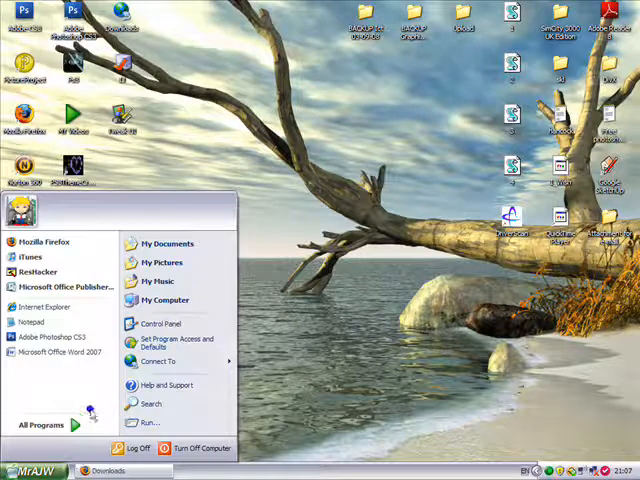
pyautogui.click(164, 300)
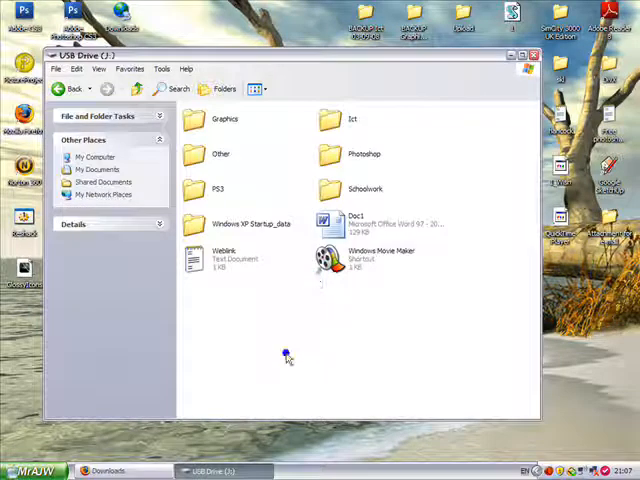
pyautogui.rightClick(288, 356)
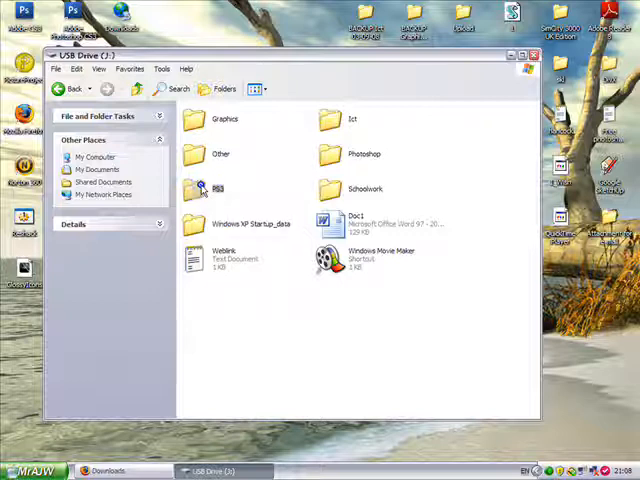
pyautogui.doubleClick(216, 188)
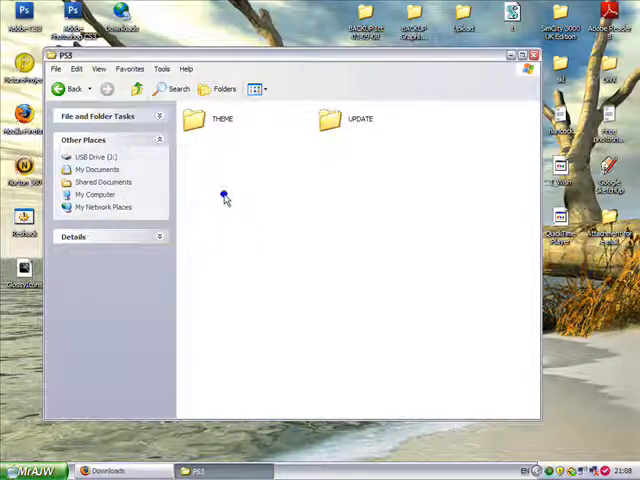
pyautogui.rightClick(224, 198)
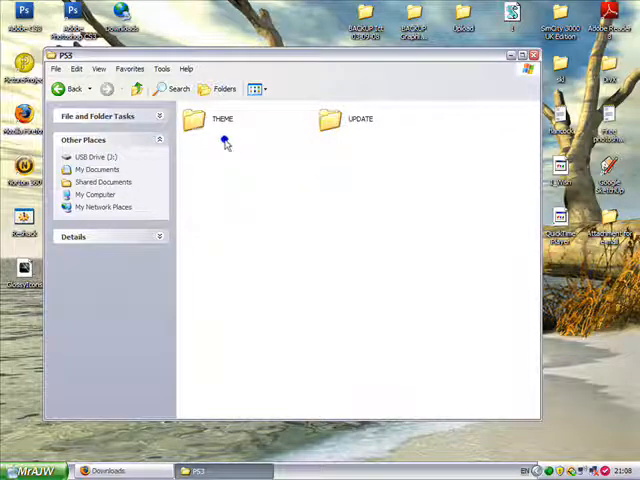
pyautogui.moveTo(220, 120)
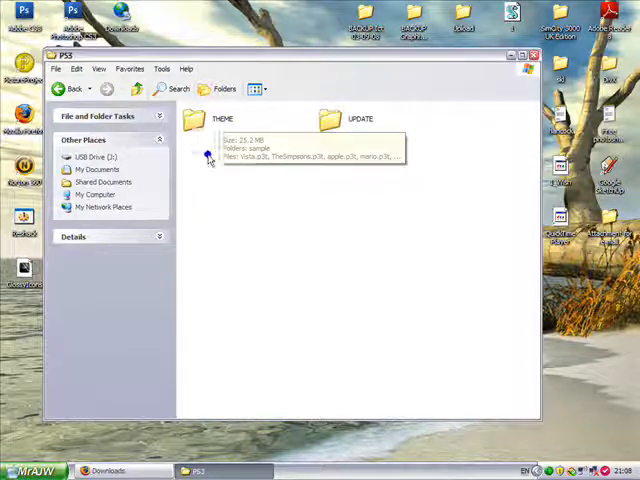
pyautogui.moveTo(192, 168)
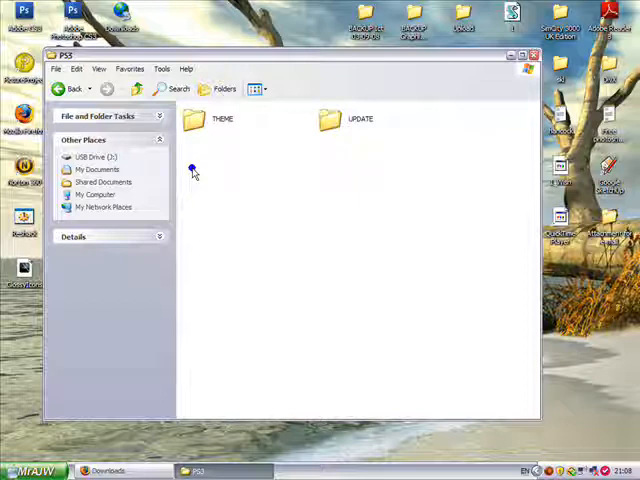
pyautogui.moveTo(380, 104)
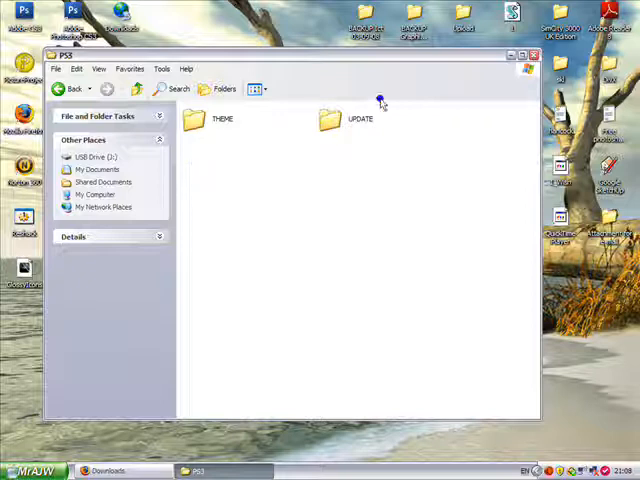
pyautogui.moveTo(340, 122)
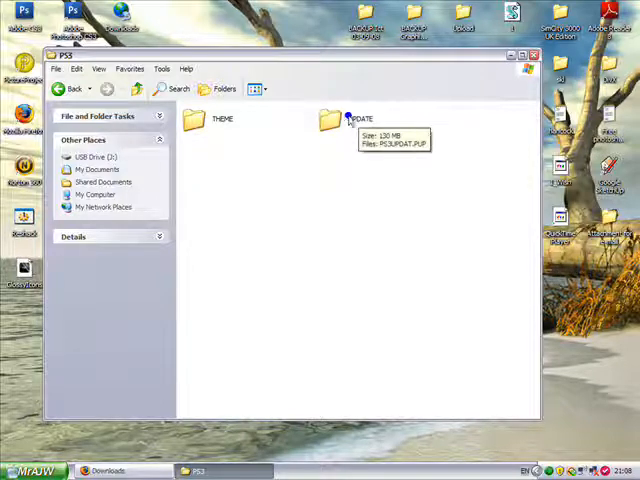
# Open the THEME folder listing its .p3t files such as GlossyIcons and apple.
pyautogui.doubleClick(194, 118)
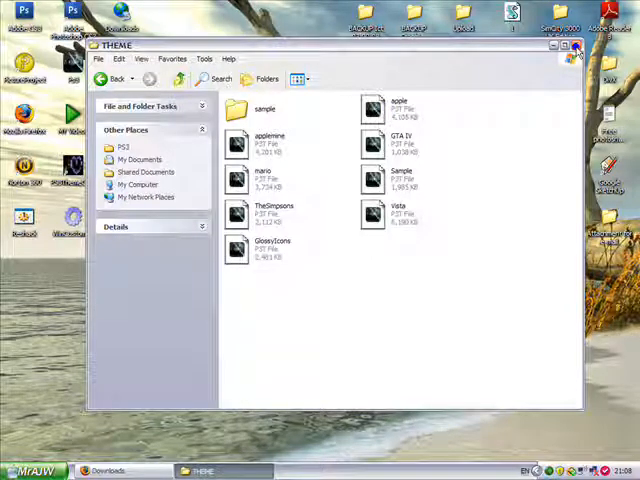
pyautogui.moveTo(576, 48)
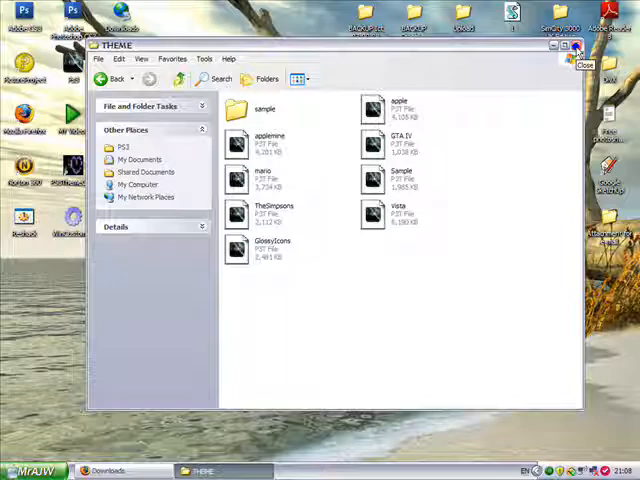